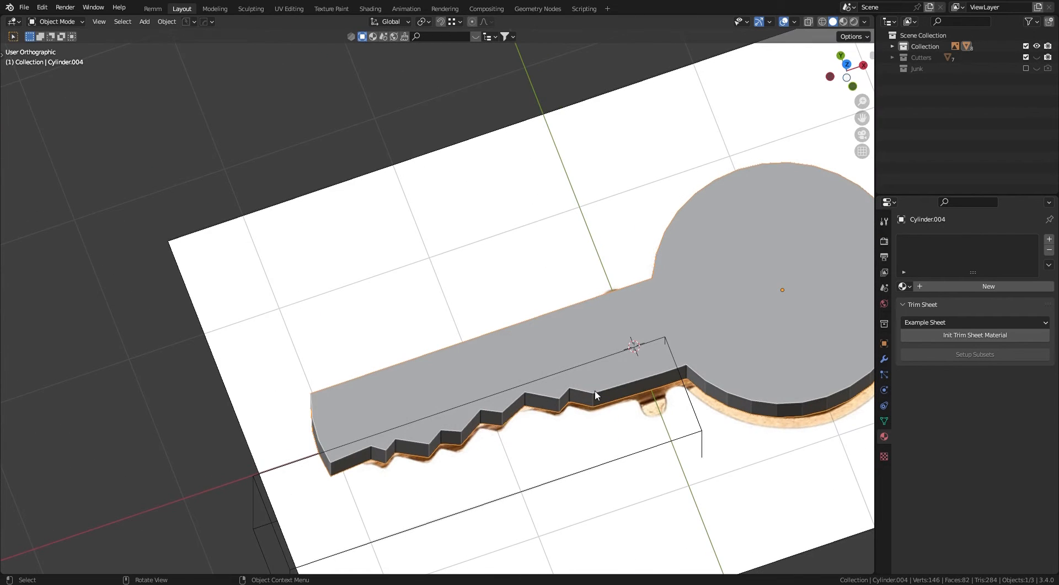
Step: From top view, inset the key-head cylinder's top face to leave a thin rim
{"action": "key", "text": "7"}
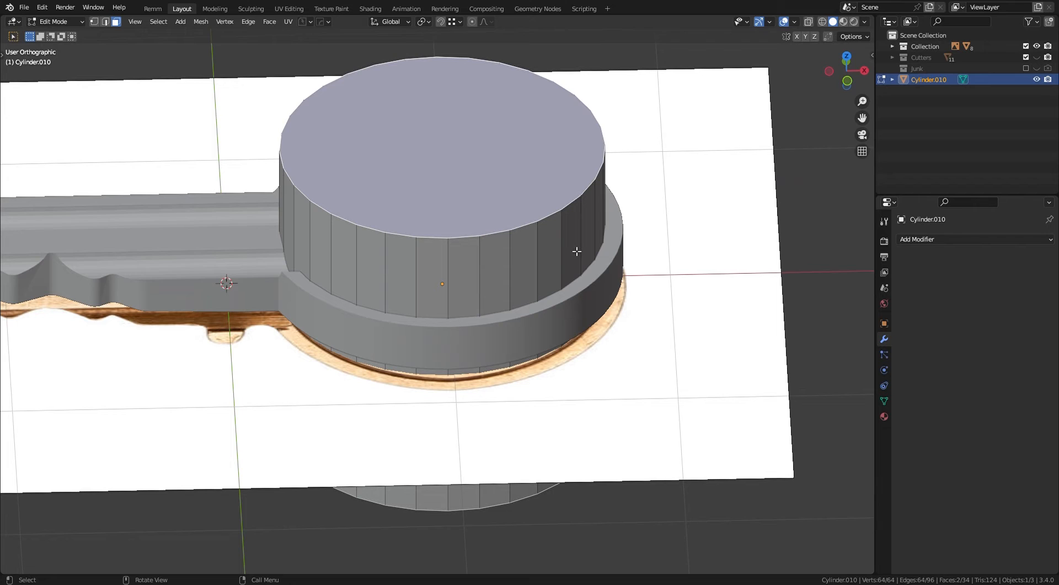
{"action": "key", "text": "i"}
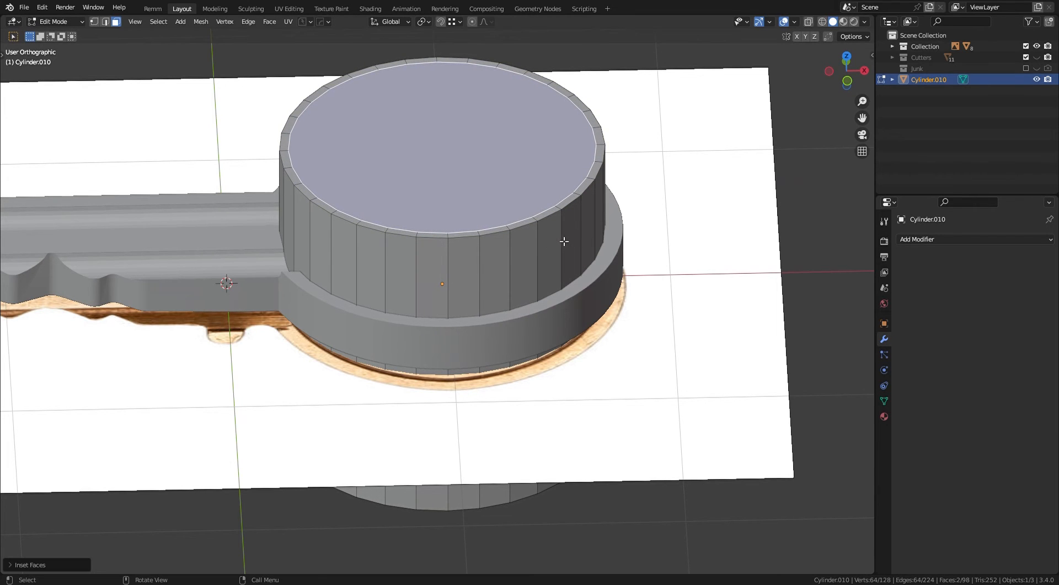